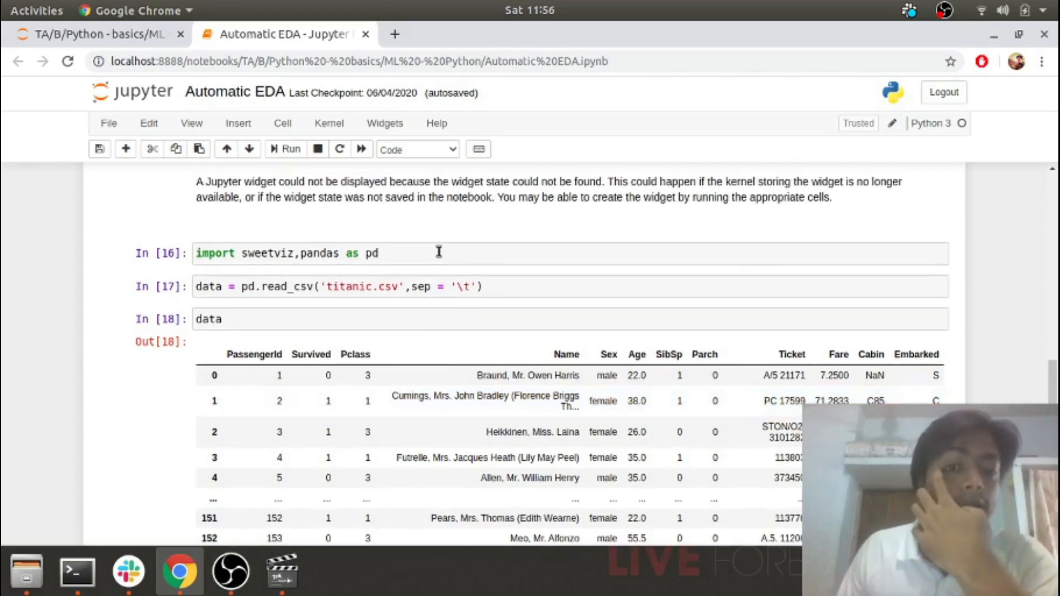
Re-run the sweetviz/pandas import, titanic.csv load and data display cells, showing 156 rows × 12 columns
click(437, 253)
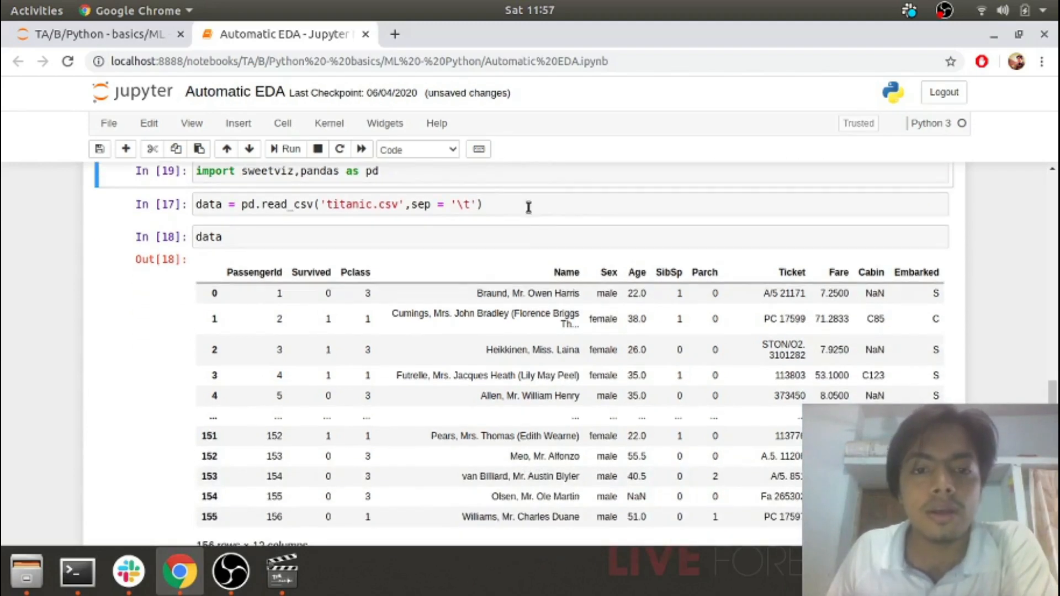
click(528, 205)
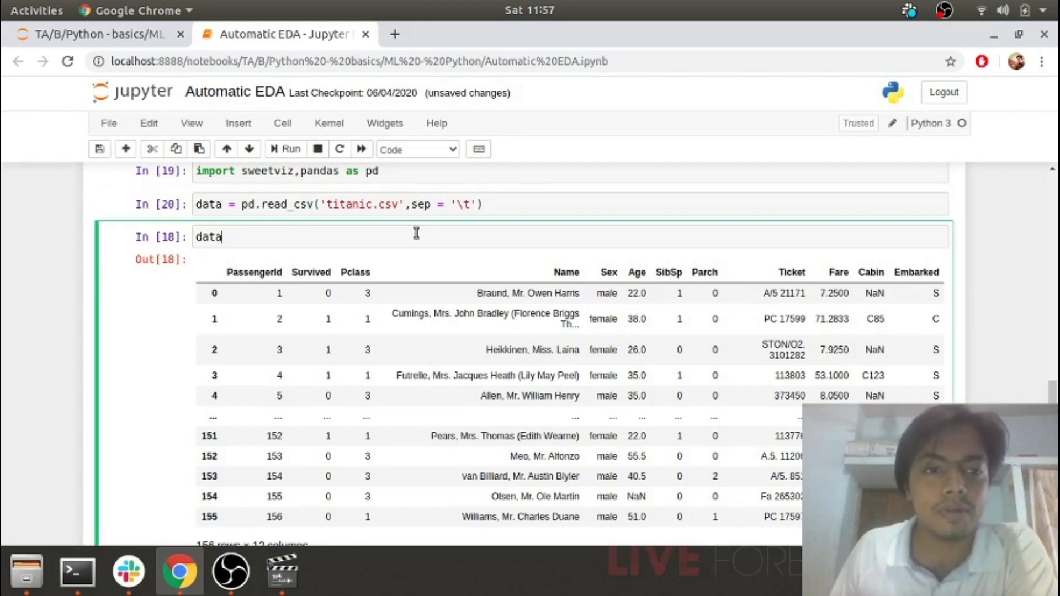
click(290, 149)
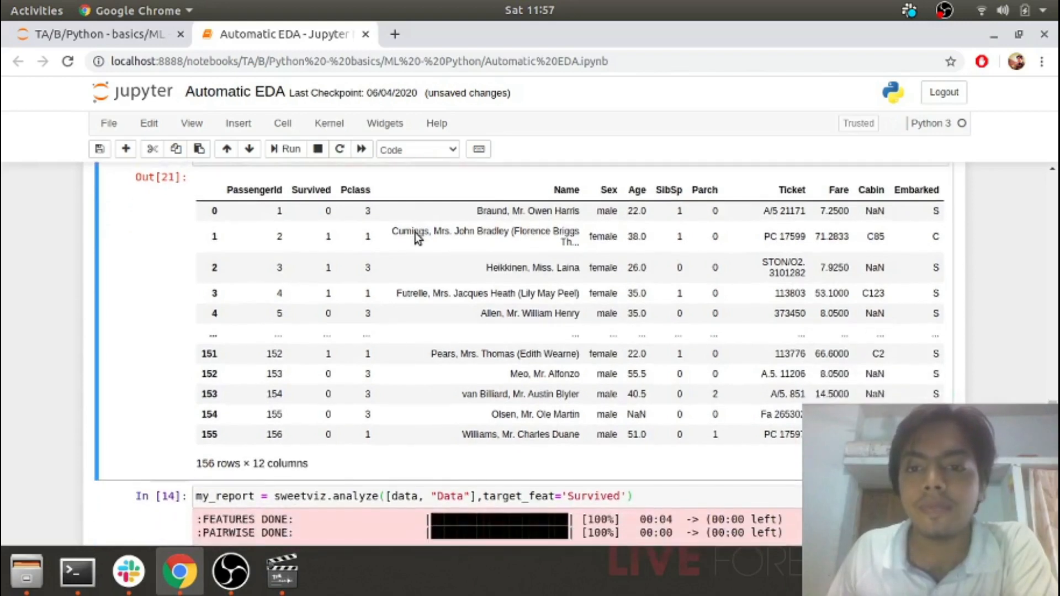
Re-run the sweetviz.analyze cell targeting Survived through features, pairwise and associations
scroll(down, 3)
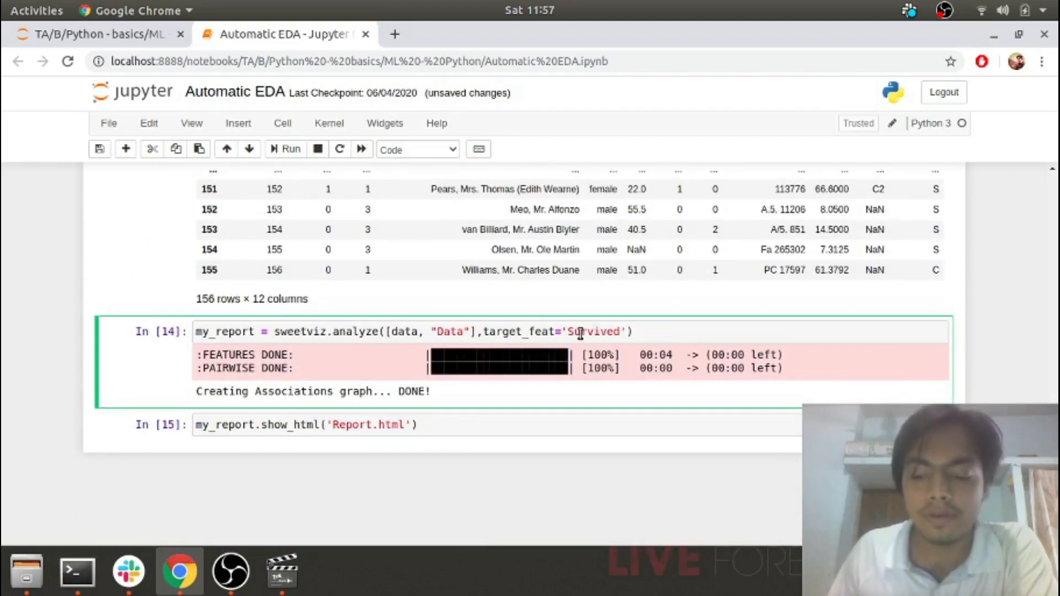
click(285, 148)
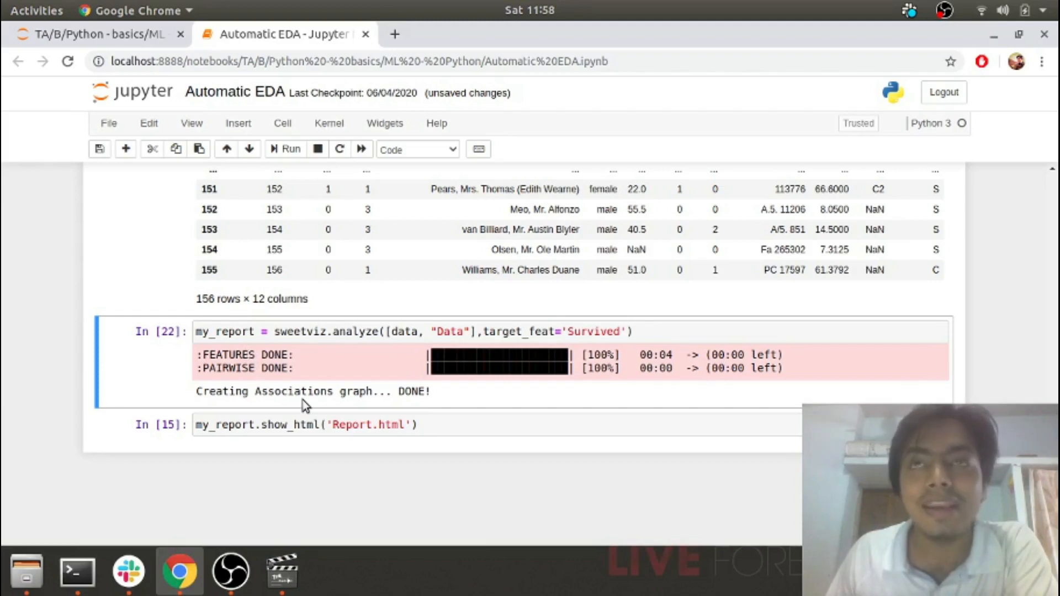
mouse_move(333, 410)
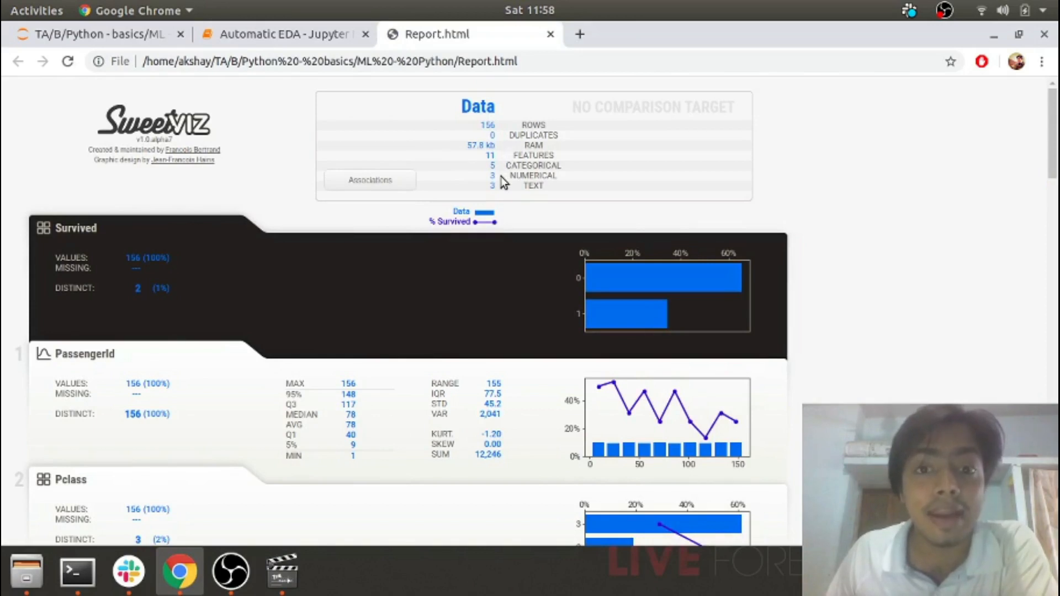
Scroll through the Sweetviz Report.html in Chrome, browsing feature summaries from Survived through Fare
scroll(down, 3)
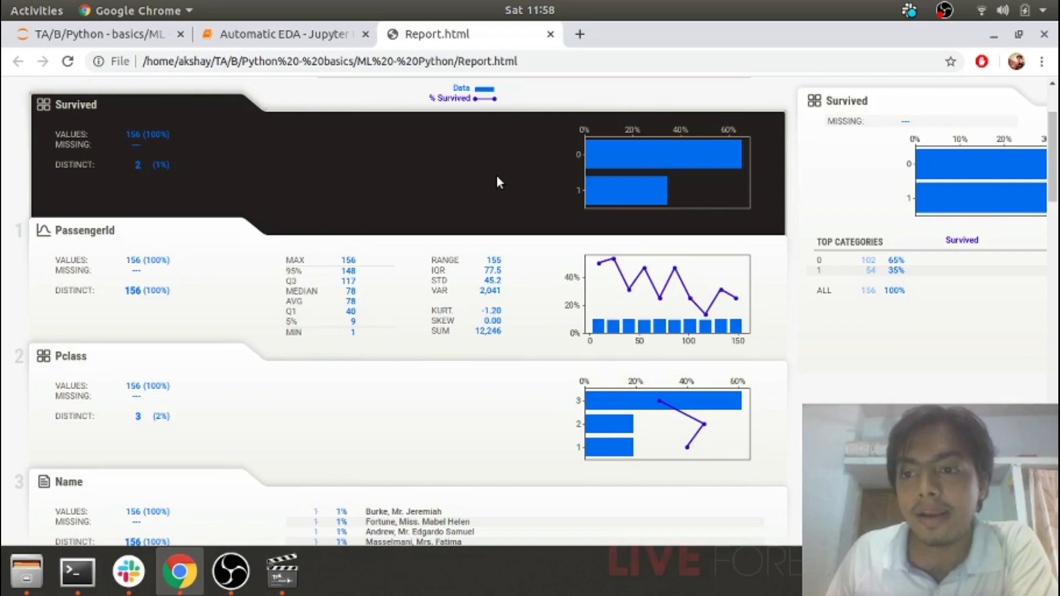
scroll(down, 3)
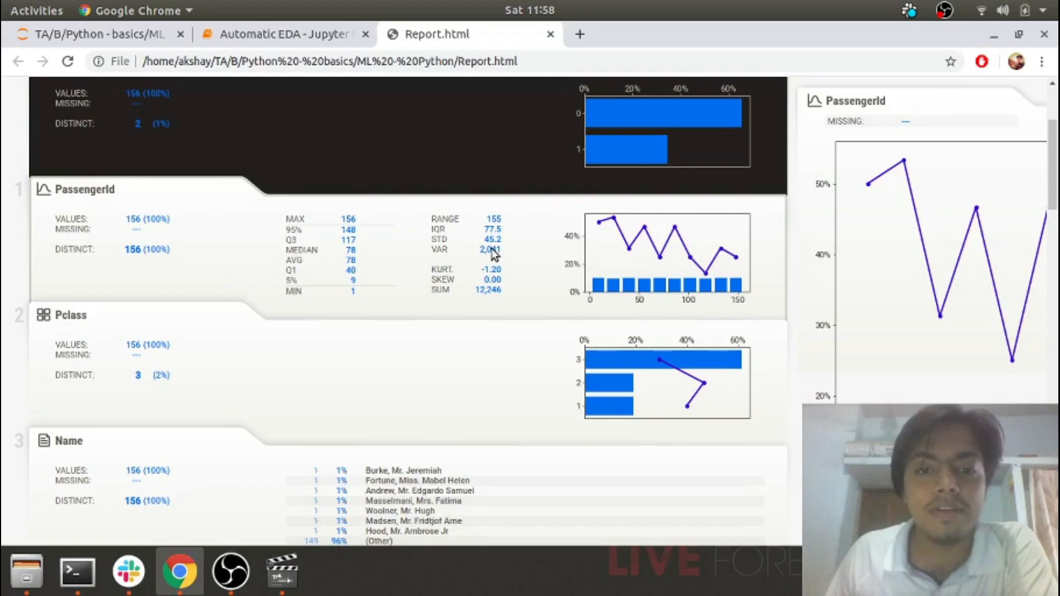
scroll(down, 3)
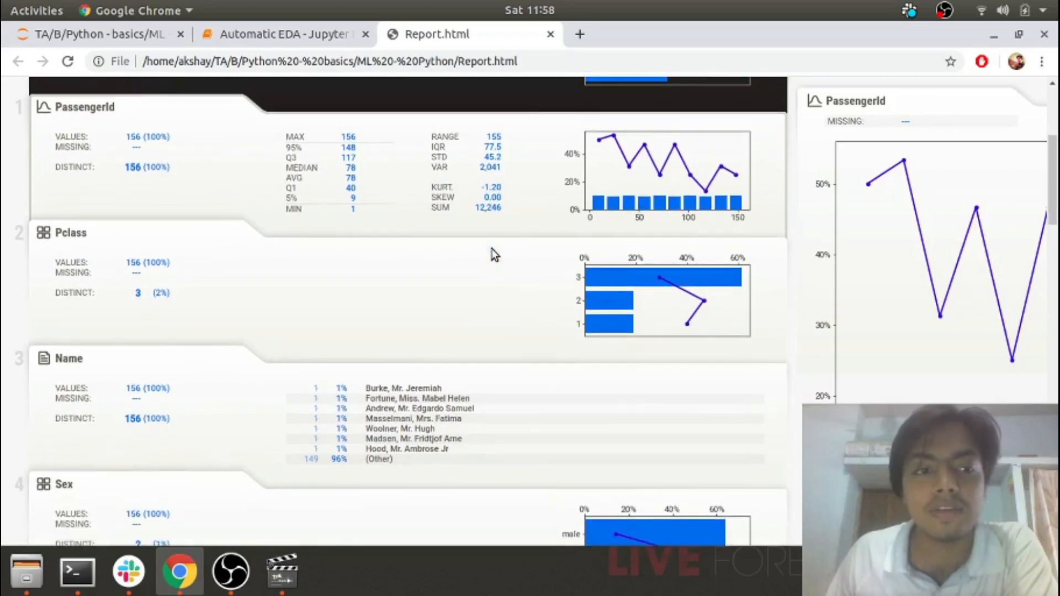
scroll(down, 3)
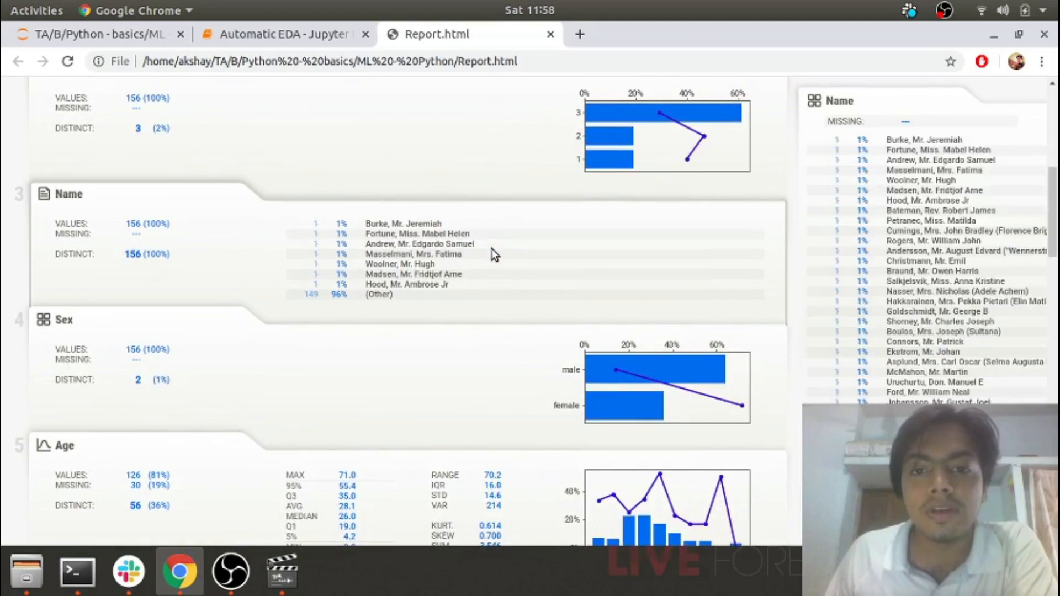
scroll(down, 3)
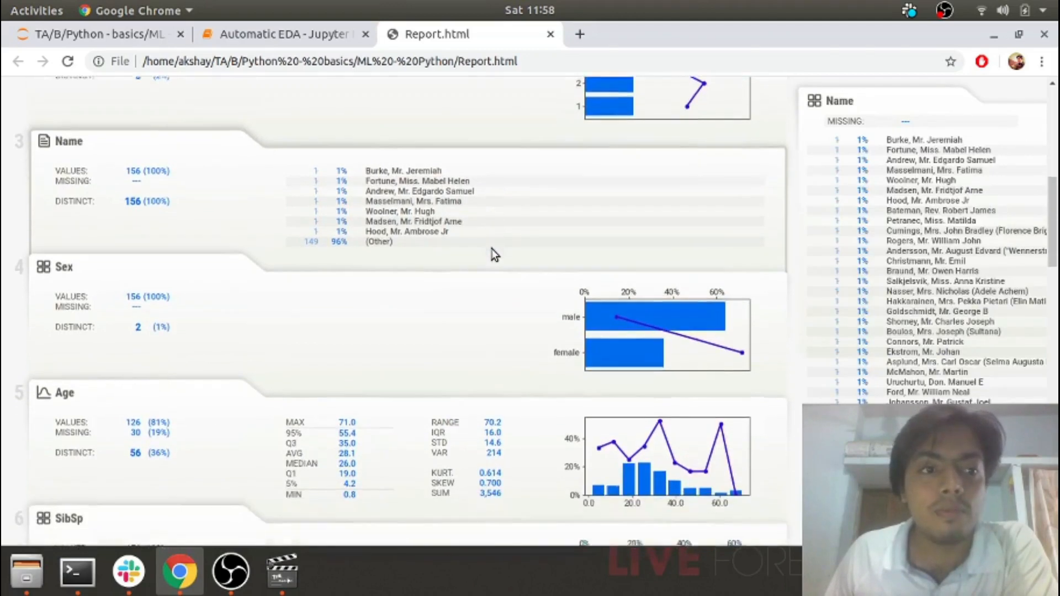
scroll(down, 3)
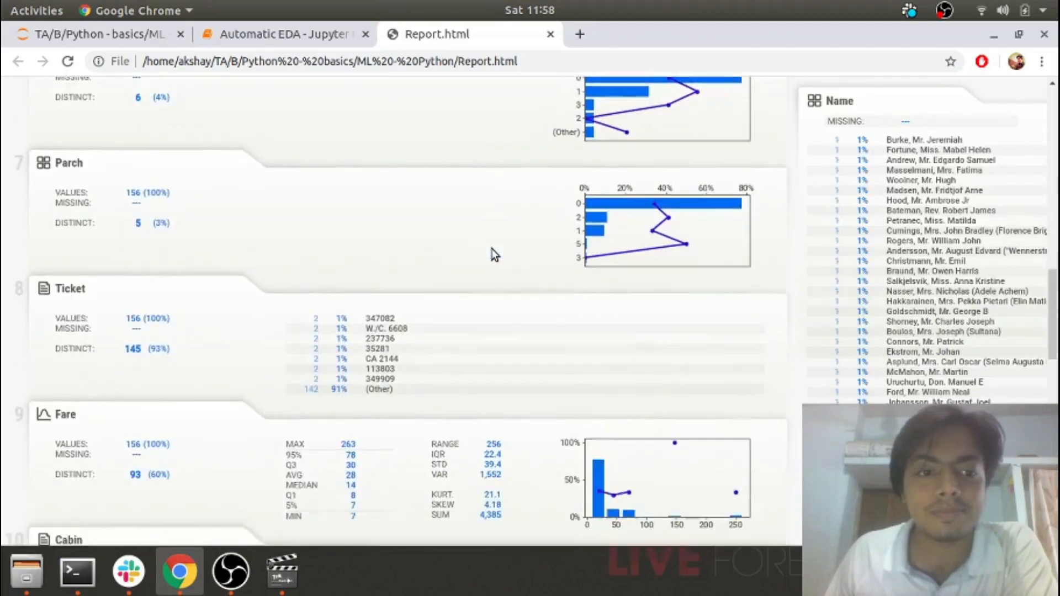
scroll(down, 3)
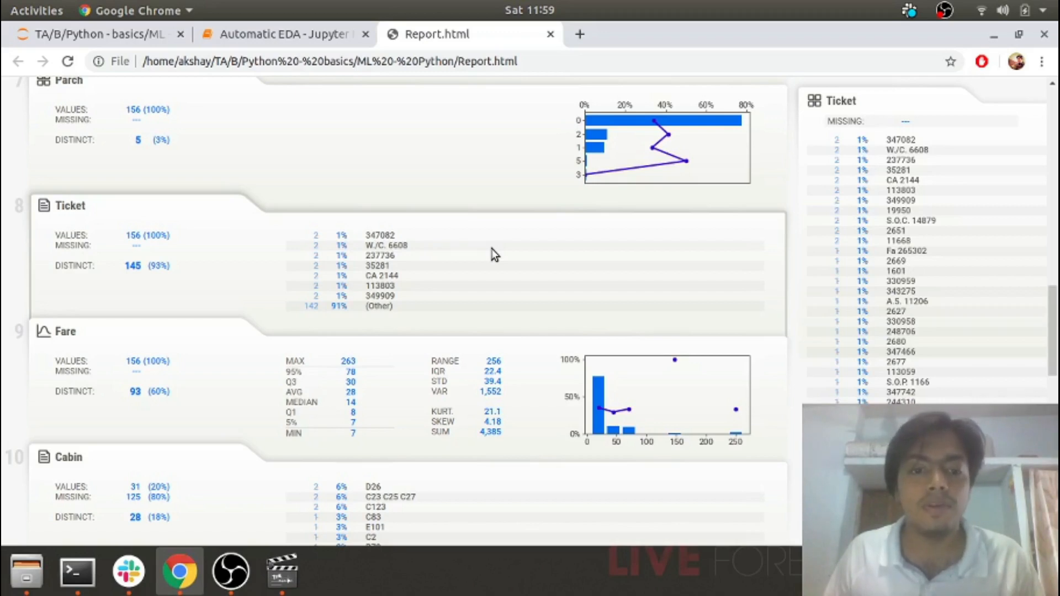
scroll(down, 3)
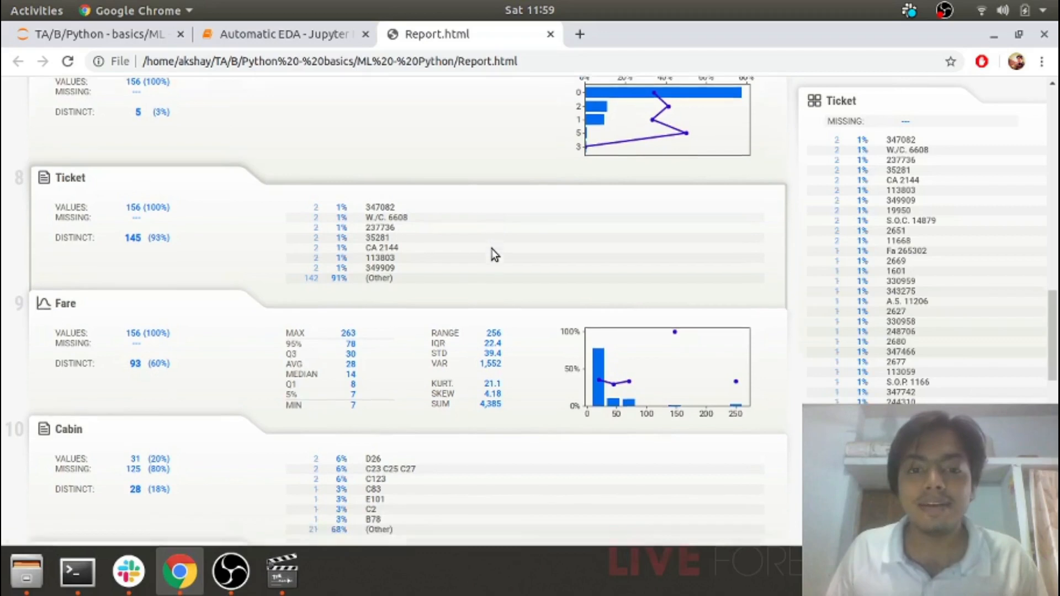
scroll(down, 3)
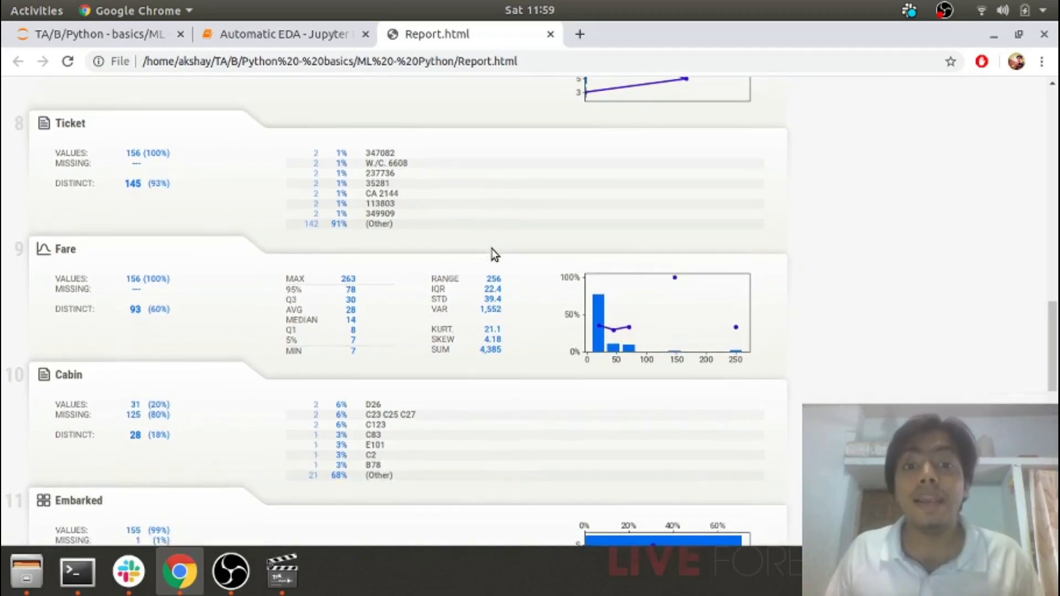